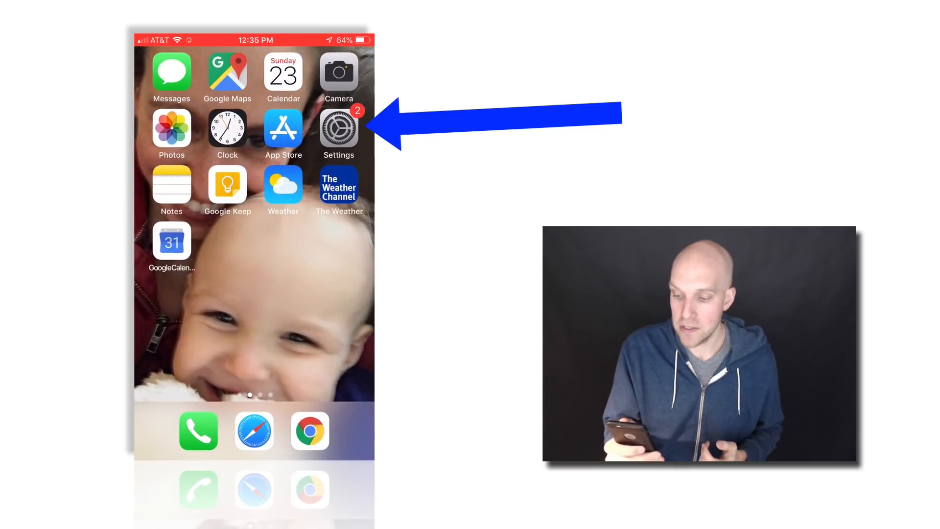
Confirm MMS Messaging is enabled under Settings > Messages and reach the Send & Receive screen
{"action": "left_click", "coordinate": [339, 129]}
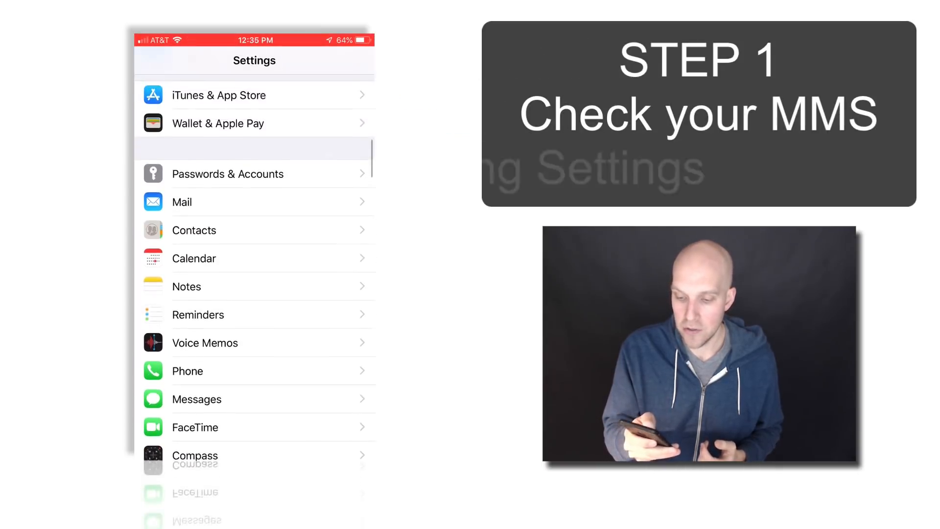
{"action": "left_click", "coordinate": [196, 399]}
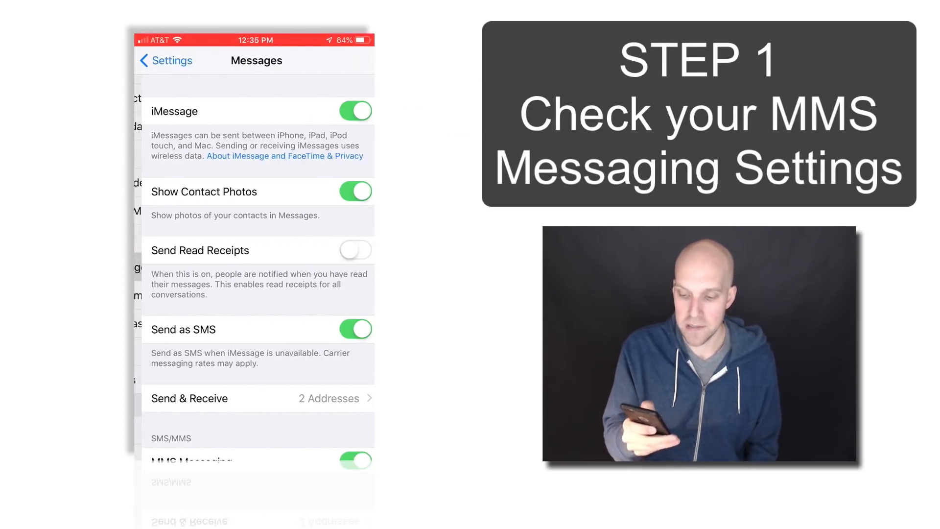
{"action": "scroll", "scroll_direction": "down", "scroll_amount": 3}
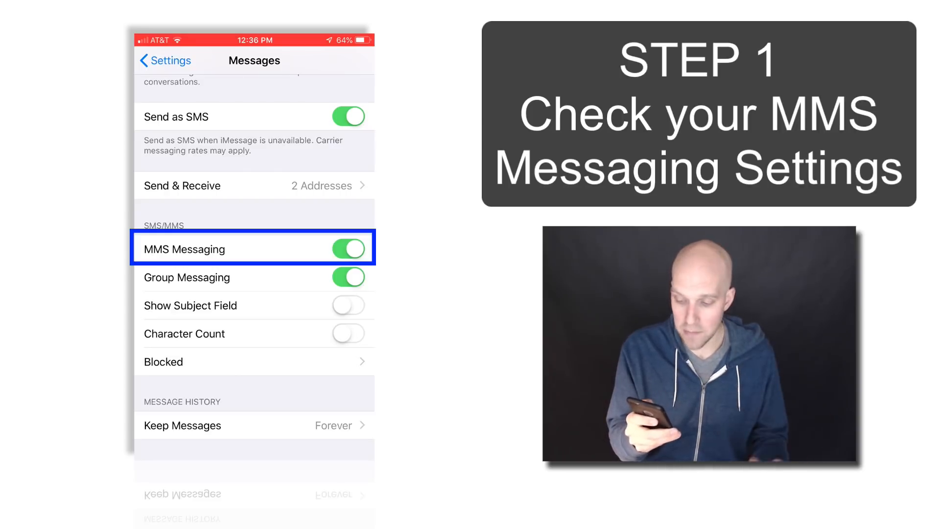
{"action": "left_click", "coordinate": [349, 249]}
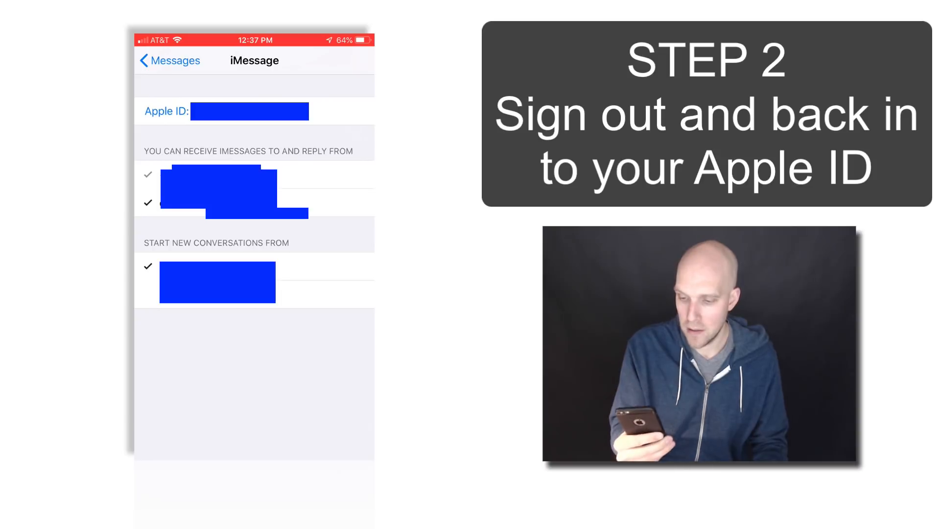
Sign out of the iMessage Apple ID from Send & Receive so it can be signed back in
{"action": "left_click", "coordinate": [250, 111]}
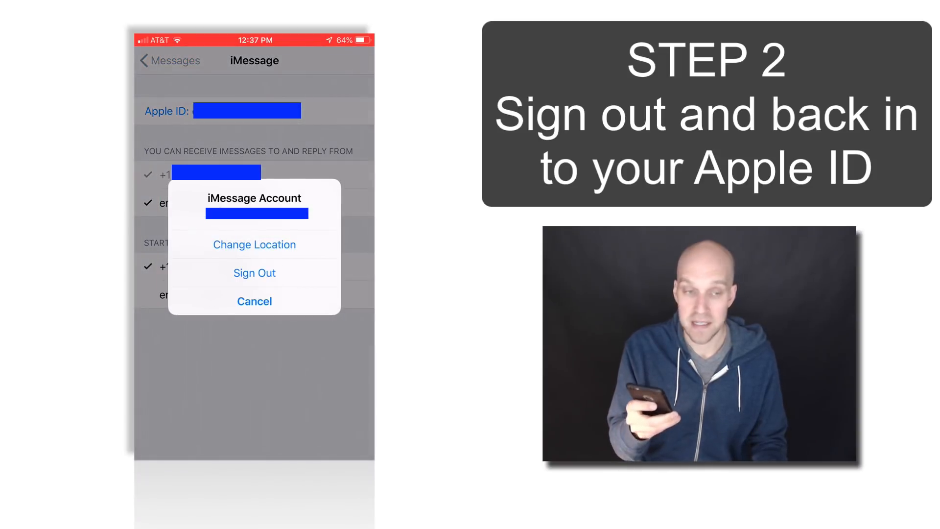
{"action": "left_click", "coordinate": [254, 272]}
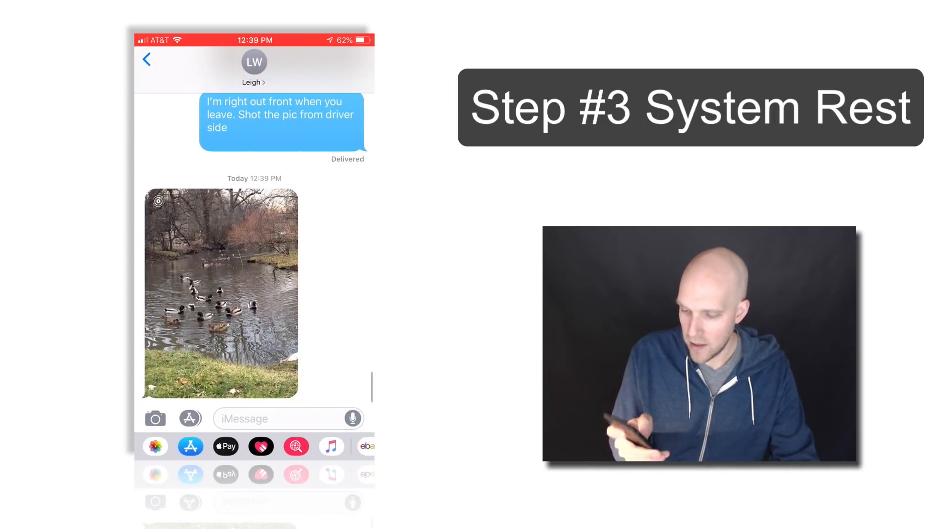
View the received duck-pond photo full screen in the Messages conversation
{"action": "left_click", "coordinate": [222, 294]}
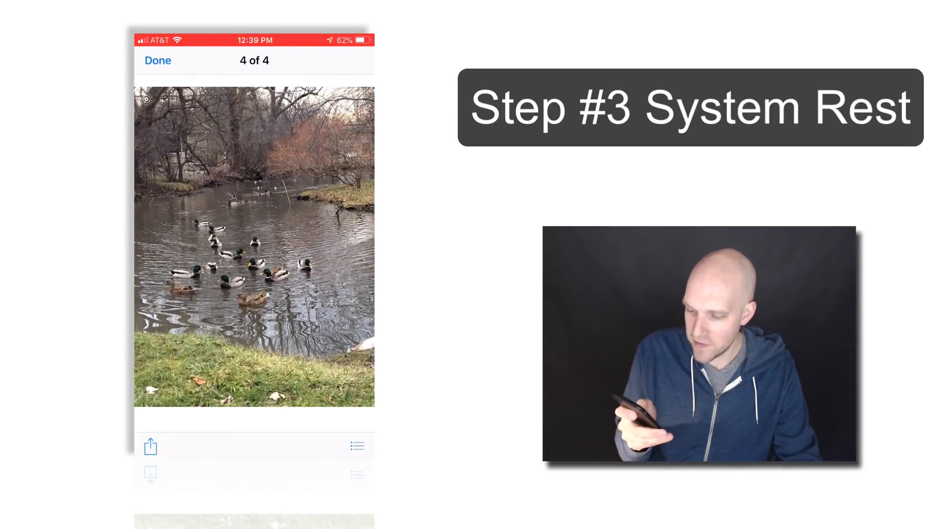